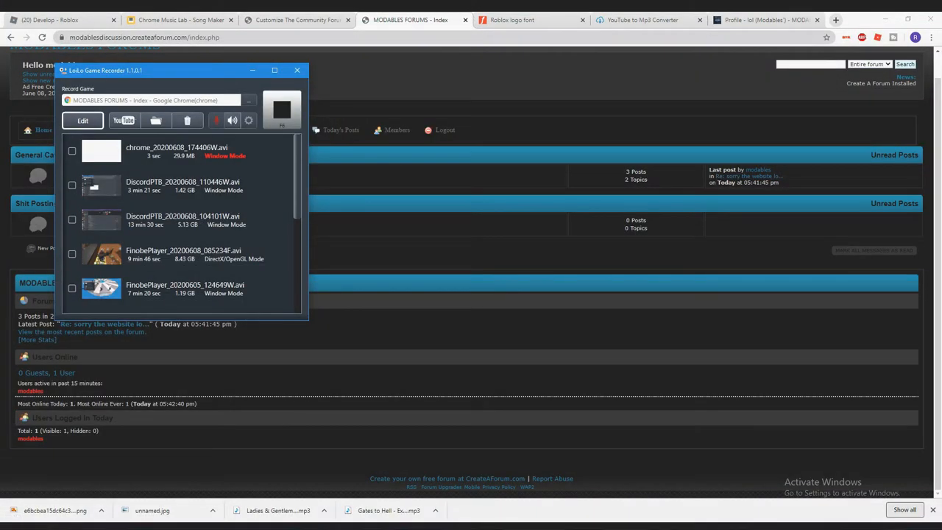
Step: Minimize the LoiLo Game Recorder window covering the forum index
{"action": "left_click", "coordinate": [297, 70]}
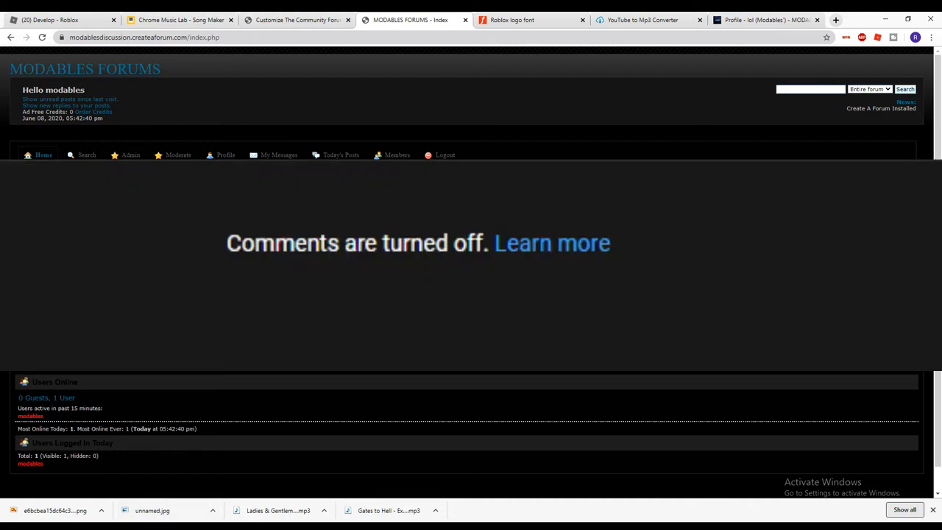
Step: Go to modables.community.chat to show its News, General and Moderators Only categories
{"action": "left_click", "coordinate": [551, 243]}
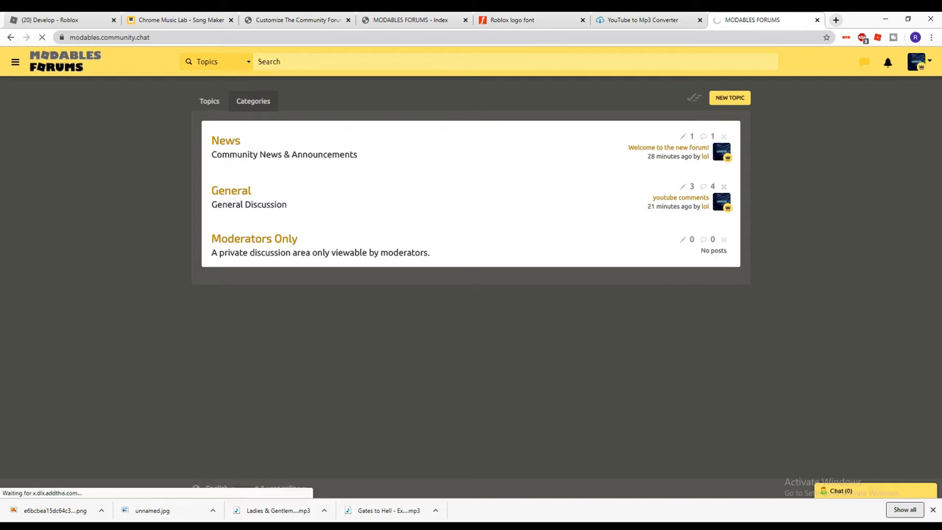
Step: Open General, then the shit-posting topic, and type 'dicks are dicks' in a reply
{"action": "left_click", "coordinate": [231, 190]}
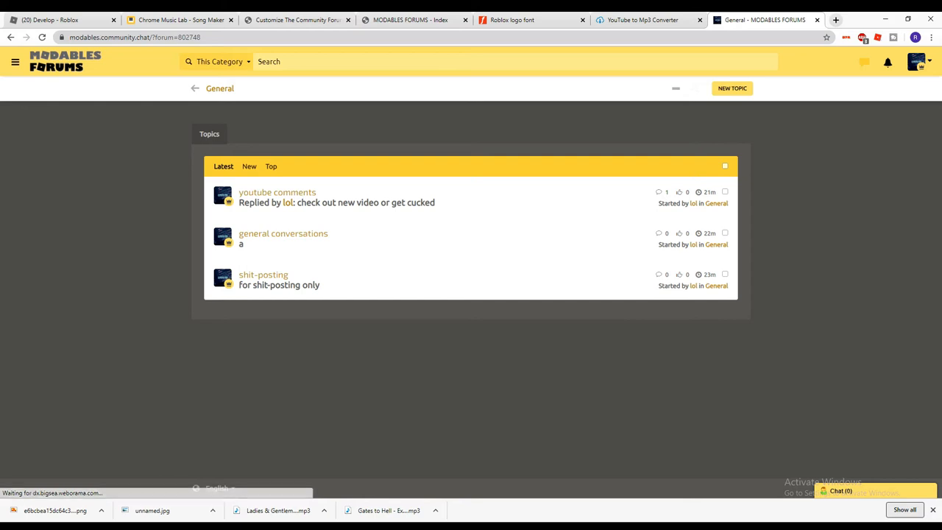
{"action": "left_click", "coordinate": [262, 274]}
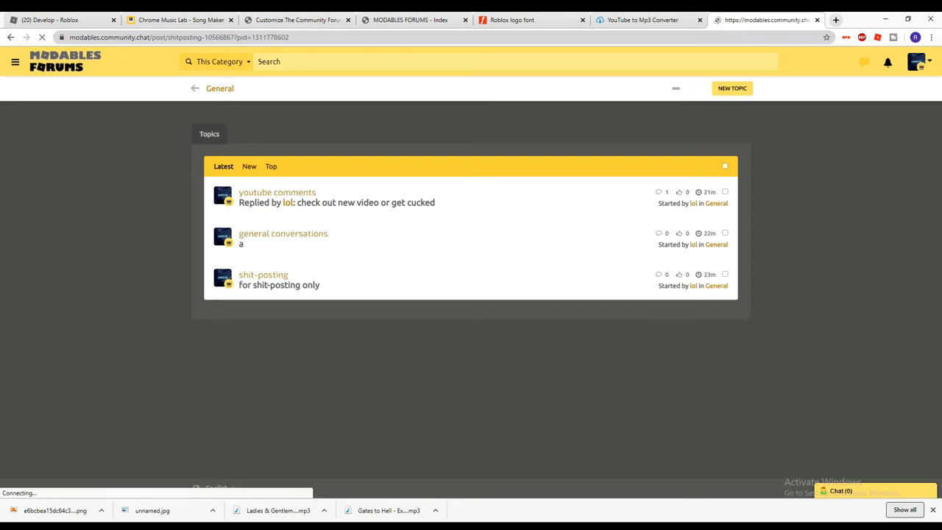
{"action": "left_click", "coordinate": [263, 274]}
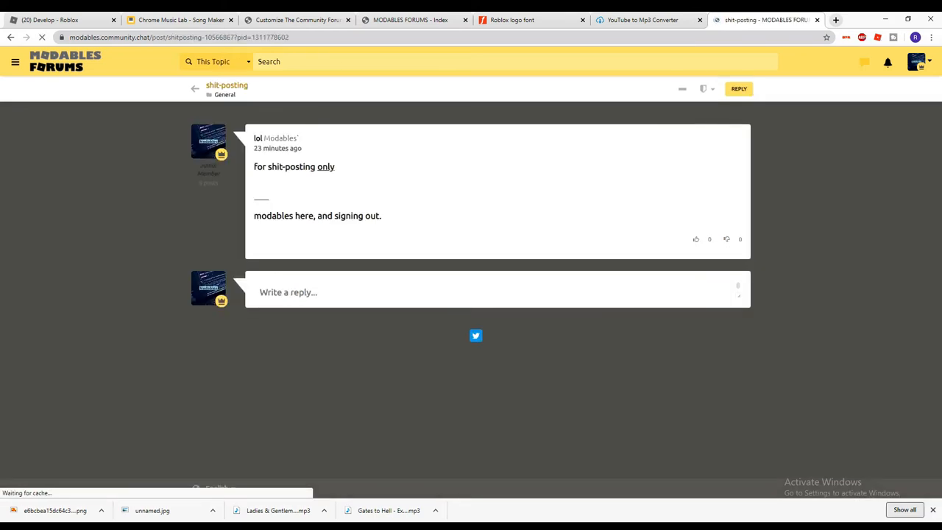
{"action": "left_click", "coordinate": [496, 292]}
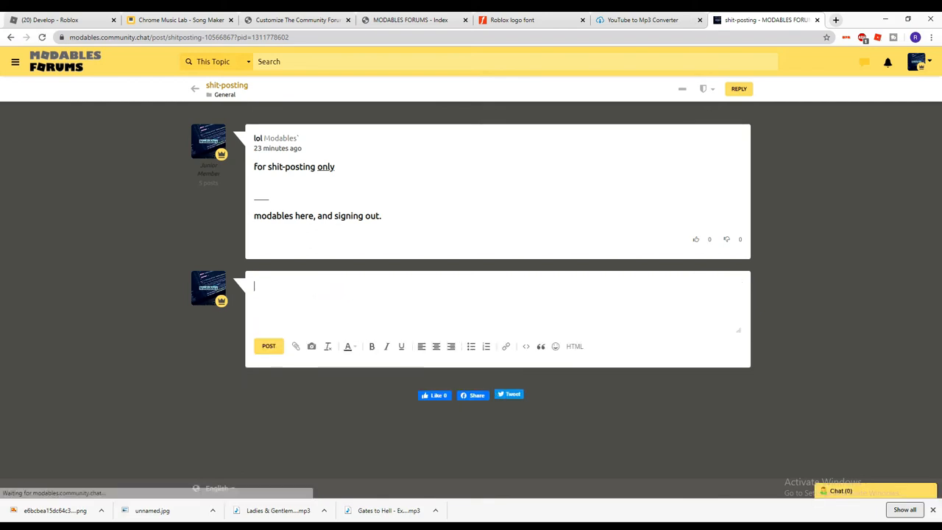
{"action": "type", "text": "dicks are dicks"}
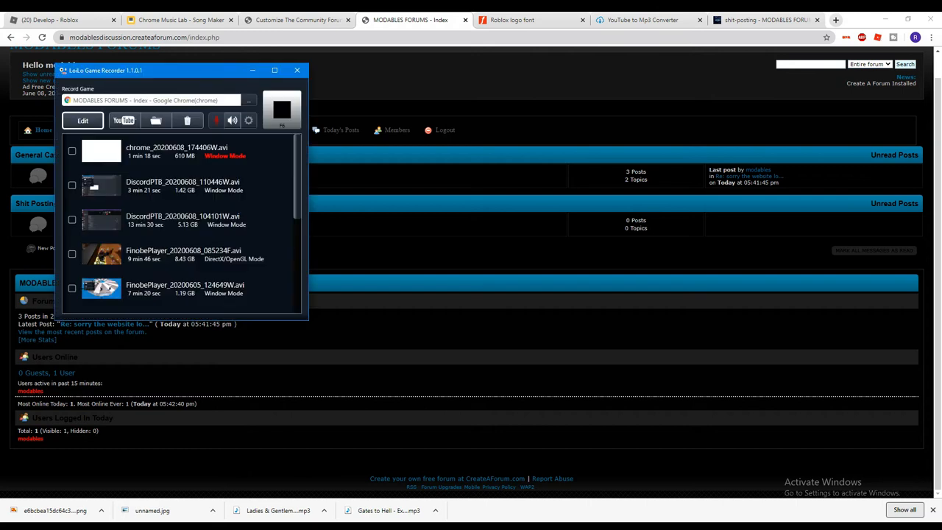
Step: Minimize the recorder, view the Admin menu options, and scroll the CreateAForum index down
{"action": "left_click", "coordinate": [297, 70]}
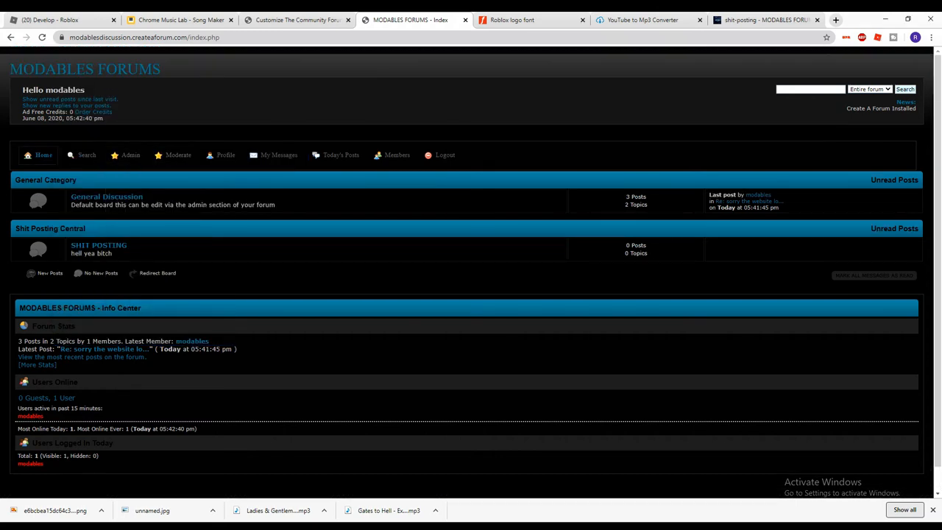
{"action": "left_click", "coordinate": [131, 155]}
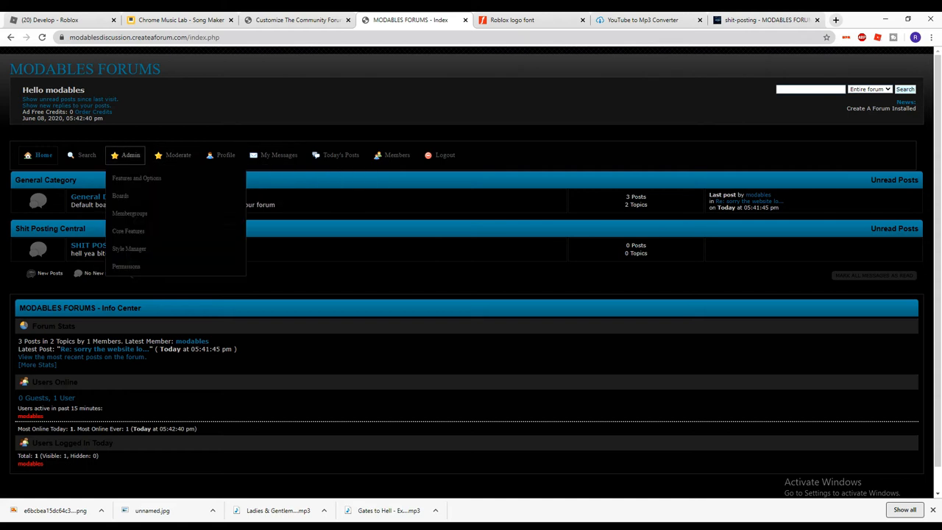
{"action": "mouse_move", "coordinate": [120, 195]}
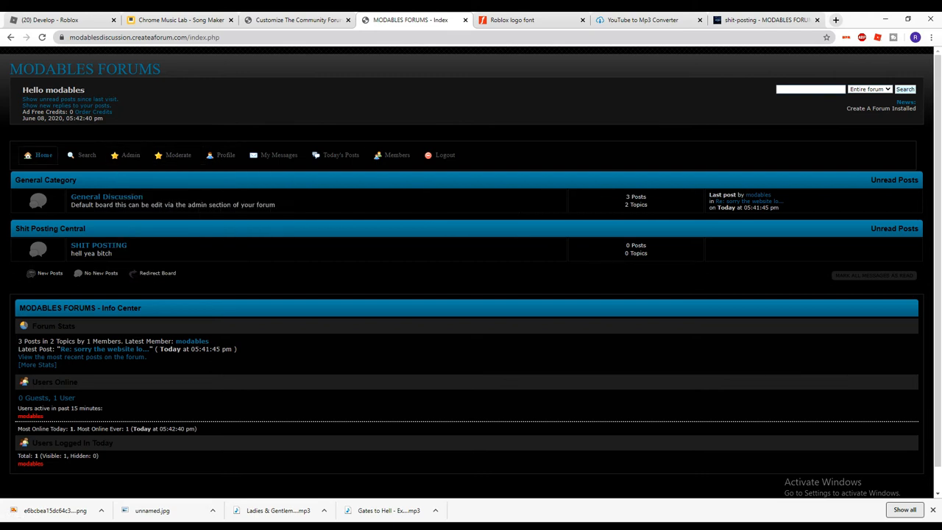
{"action": "scroll", "scroll_direction": "down", "scroll_amount": 3}
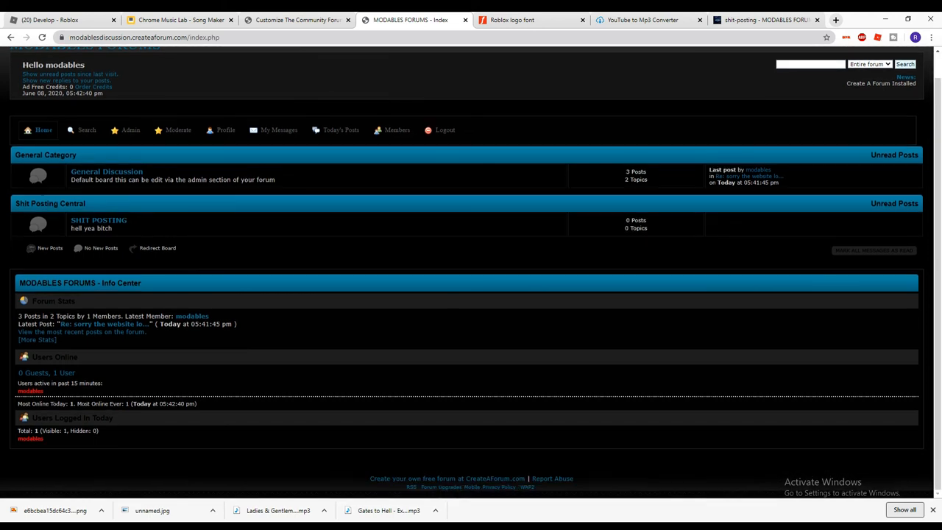